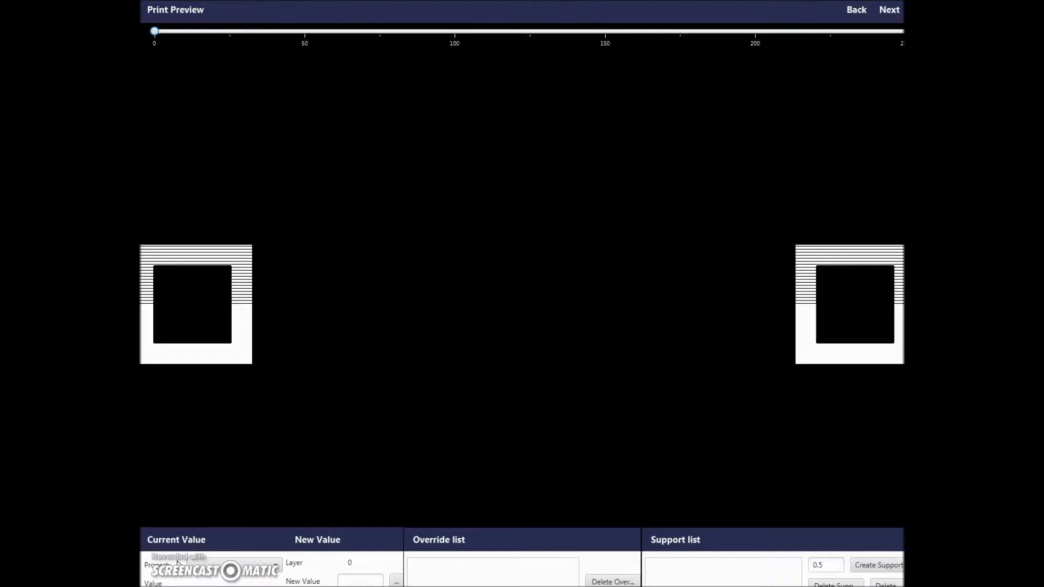
mouse_move(433, 383)
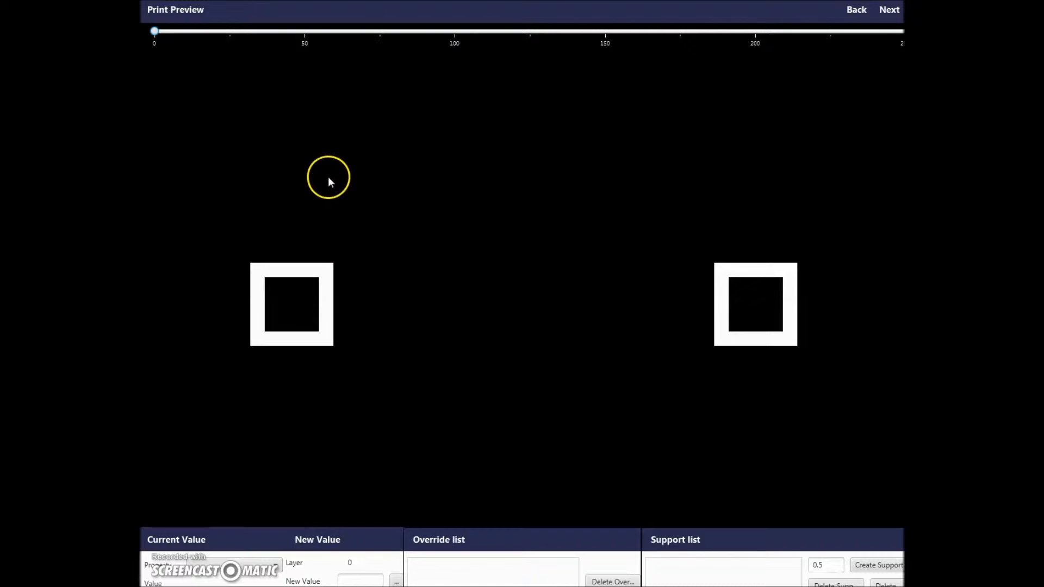
mouse_move(160, 49)
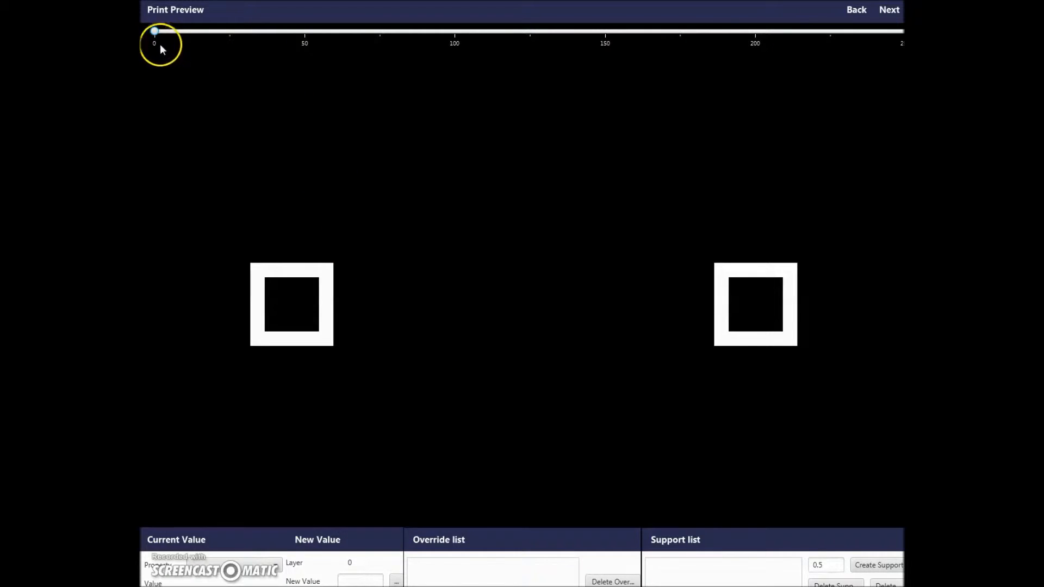
Advance the layer slider through layers 5 and 17 to layer 21, showing both parts as solid squares
drag(154, 32, 172, 31)
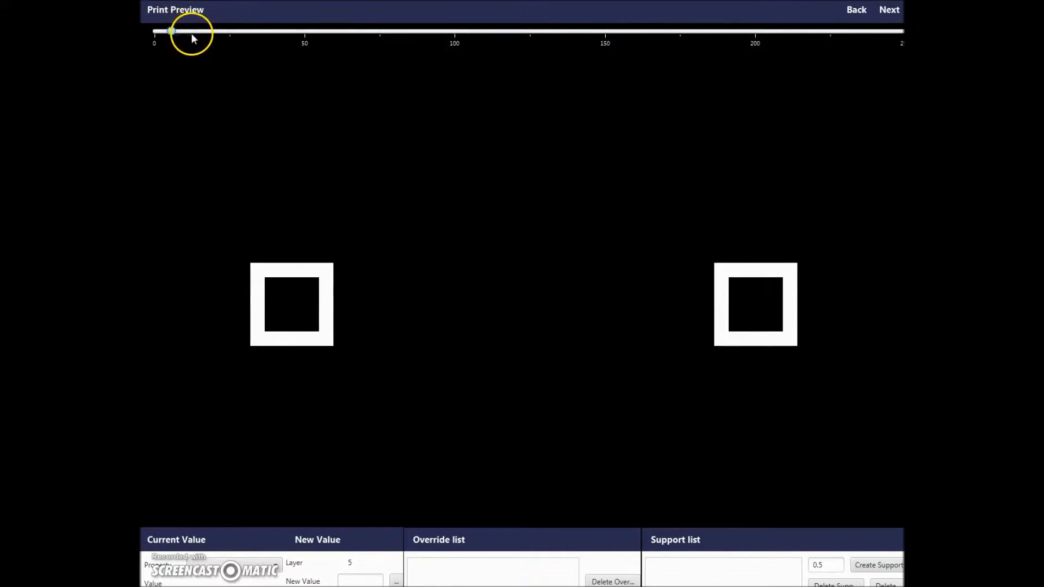
drag(172, 31, 207, 32)
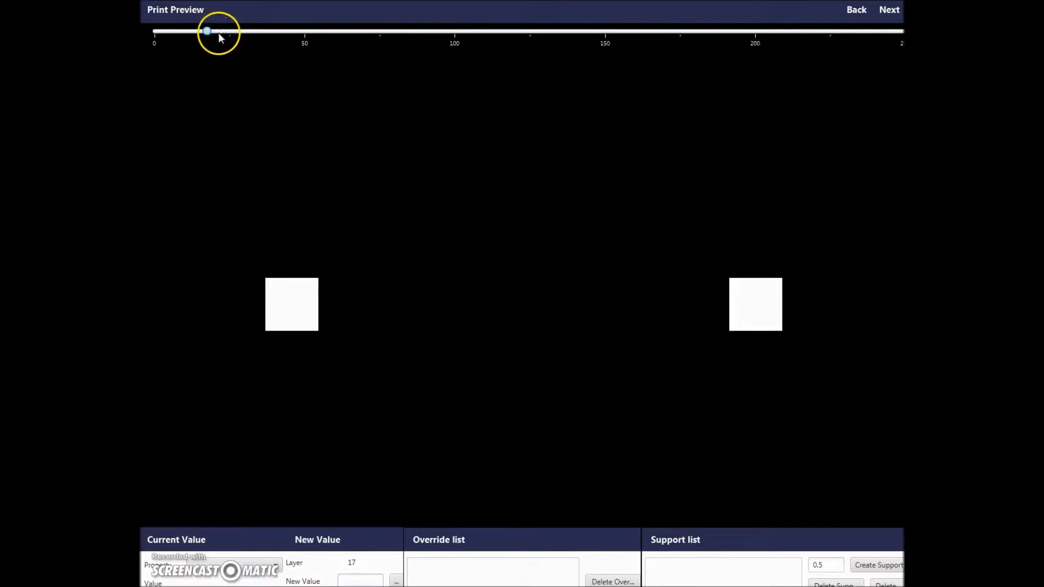
drag(207, 32, 219, 31)
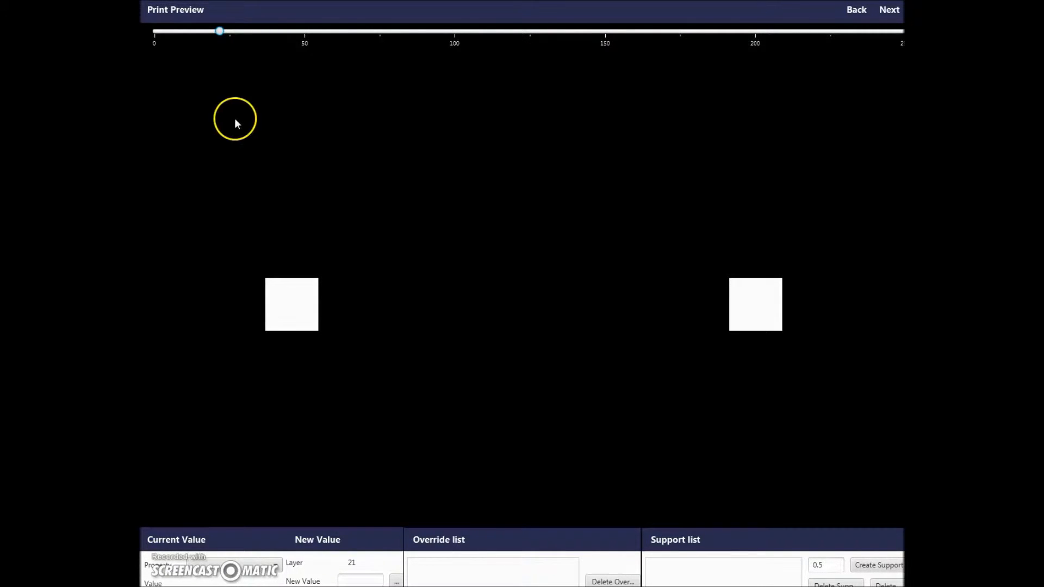
mouse_move(277, 557)
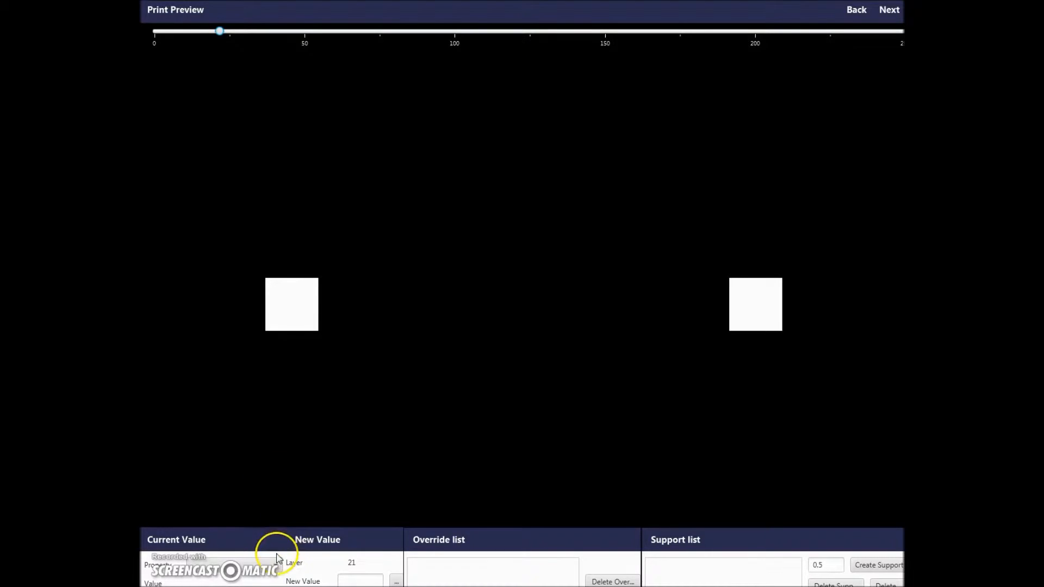
click(276, 562)
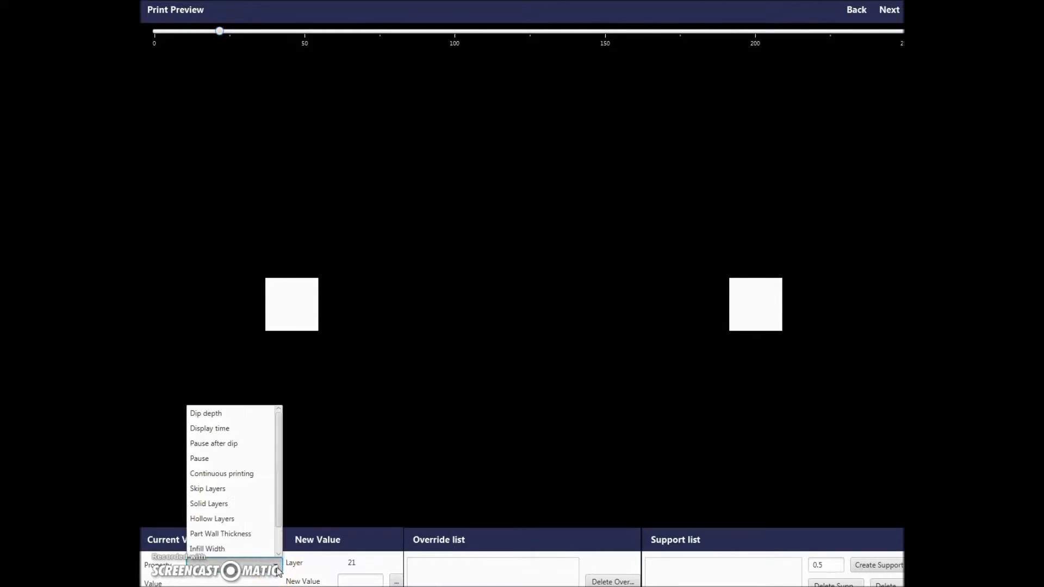
mouse_move(259, 504)
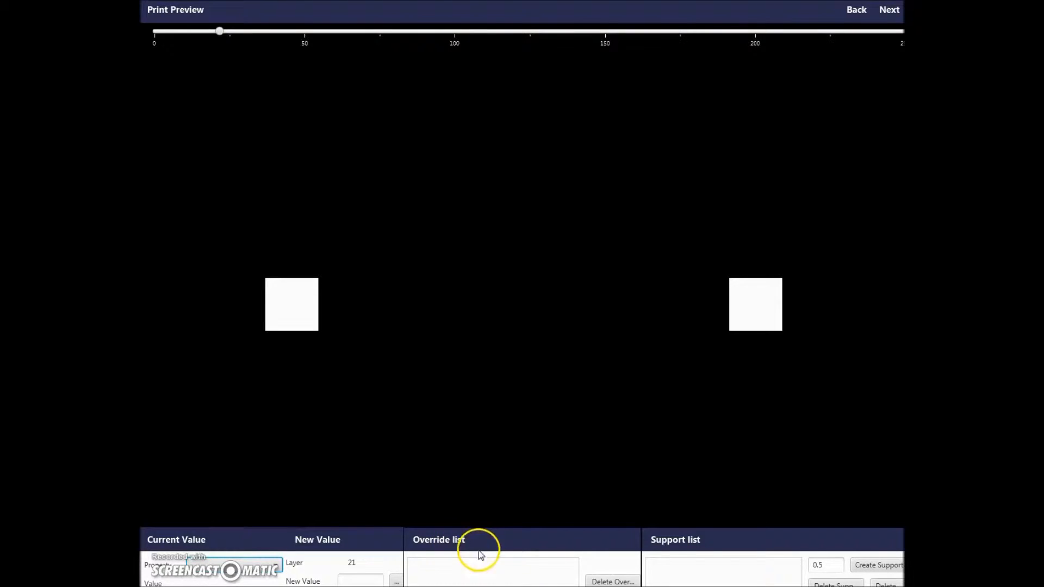
mouse_move(699, 542)
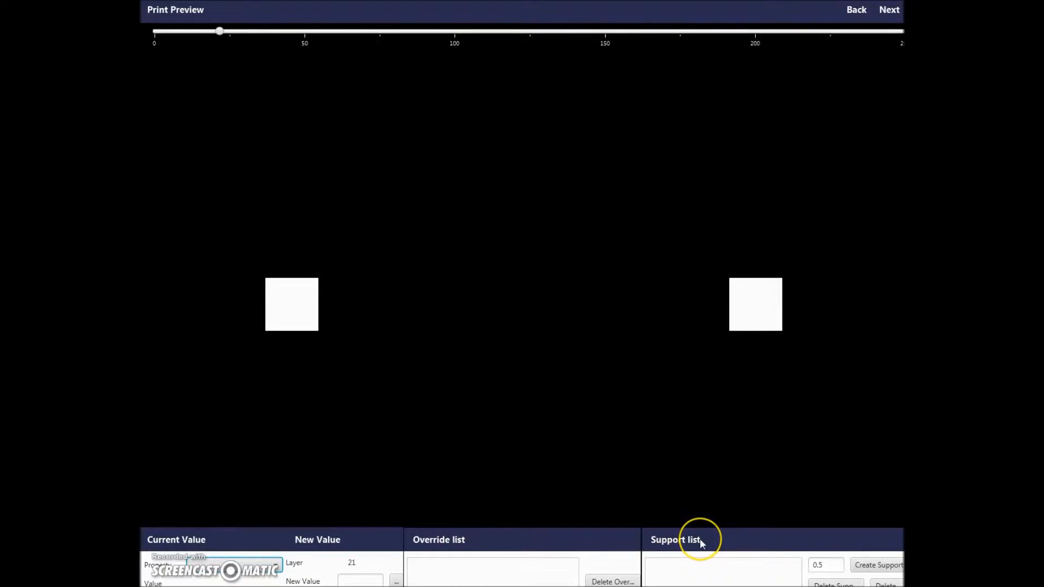
mouse_move(699, 539)
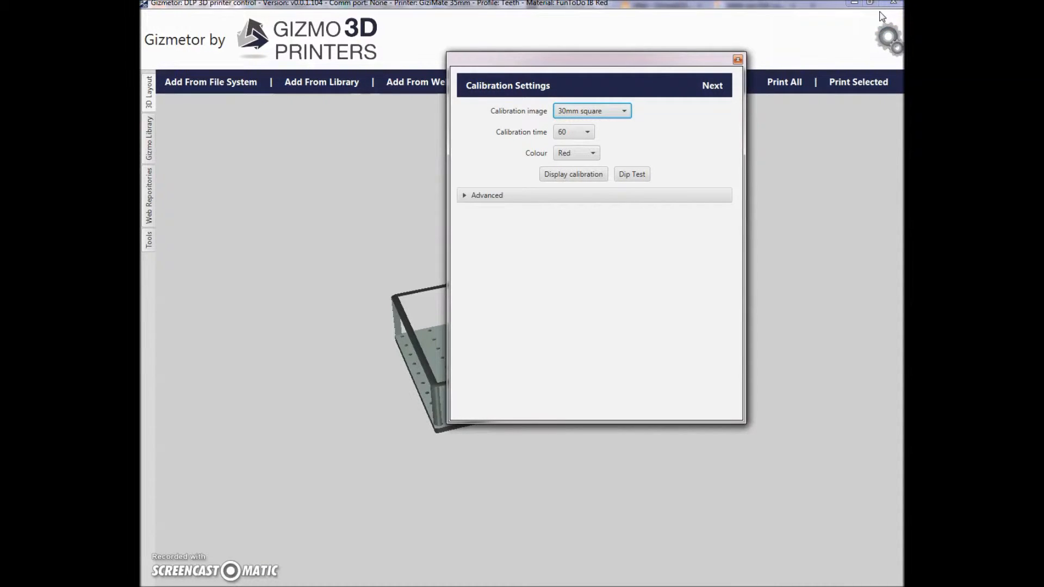
mouse_move(854, 23)
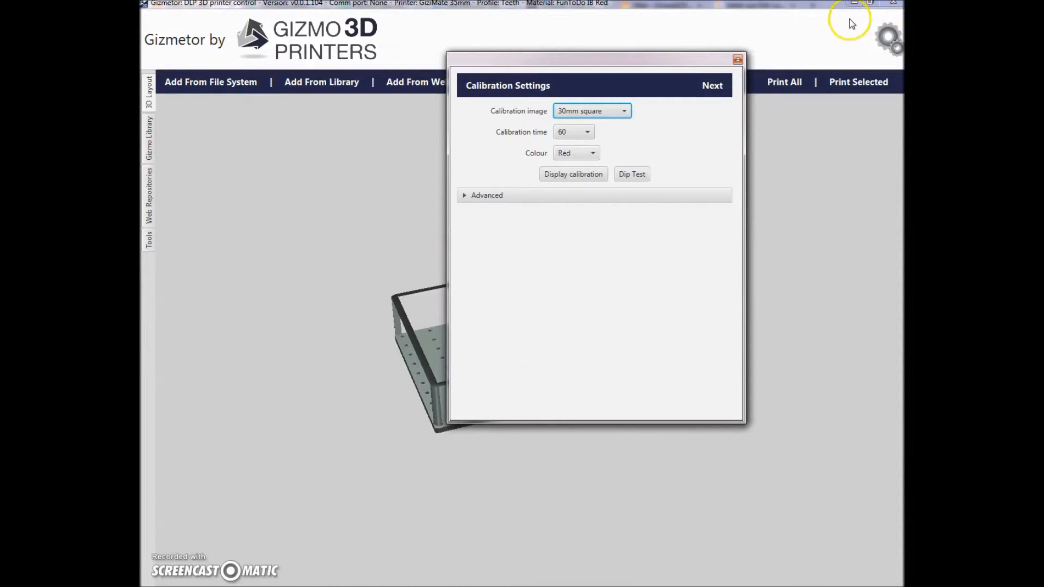
mouse_move(668, 32)
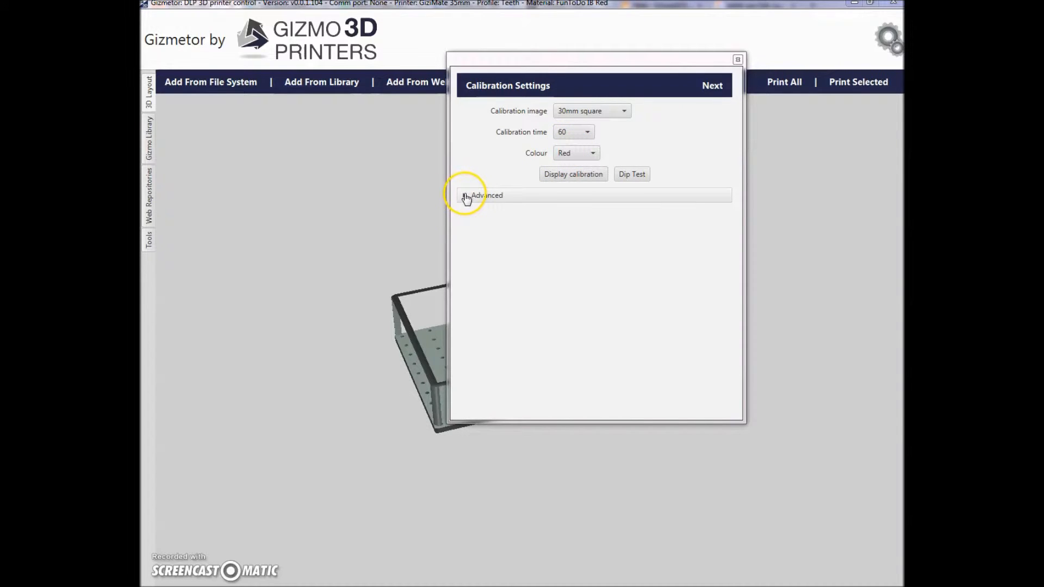
Expand the Advanced section revealing projector distance 165, width 70, height 40, scale 25.69
click(467, 194)
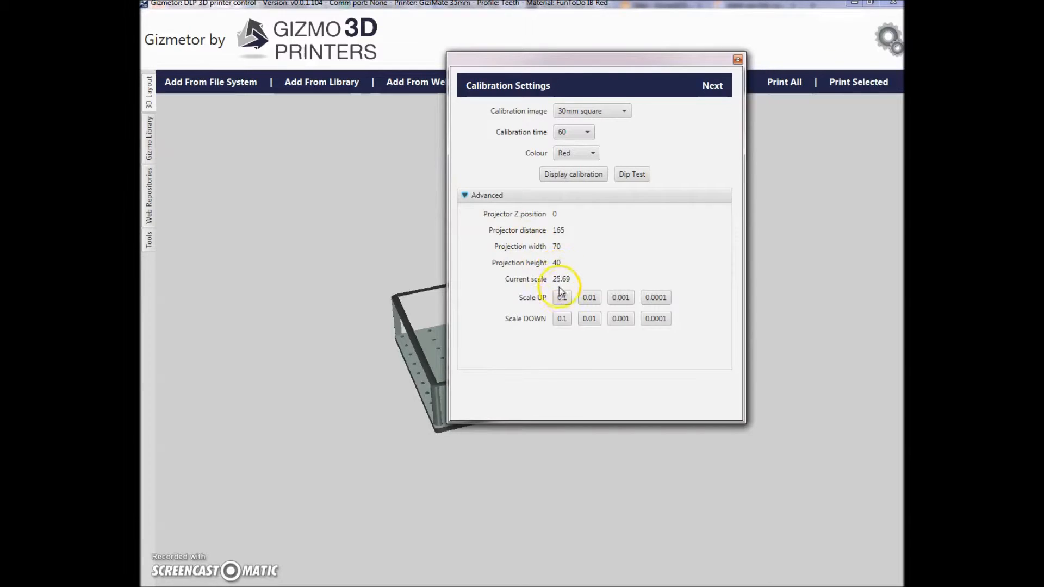
mouse_move(597, 305)
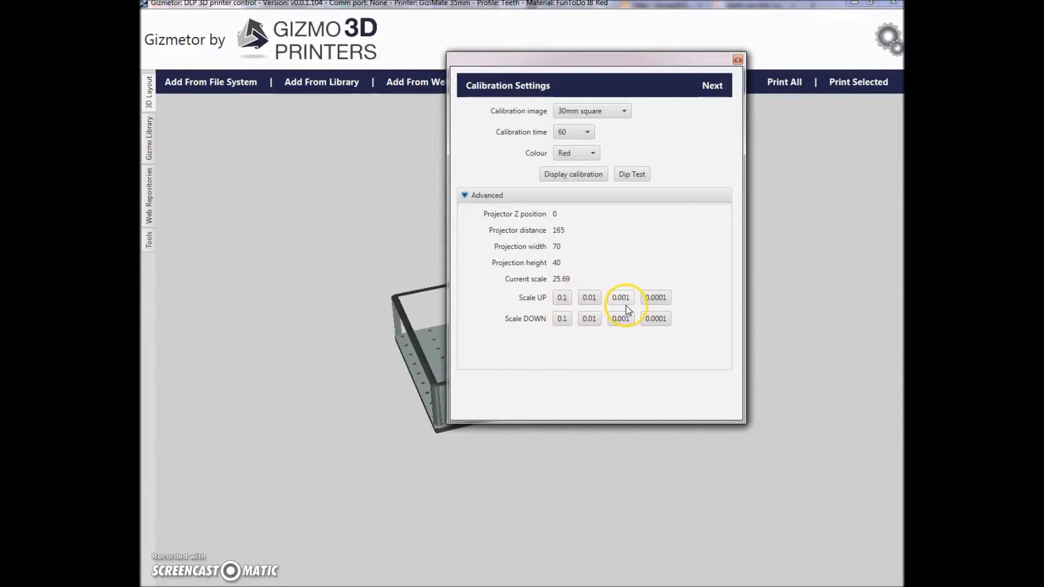
mouse_move(624, 308)
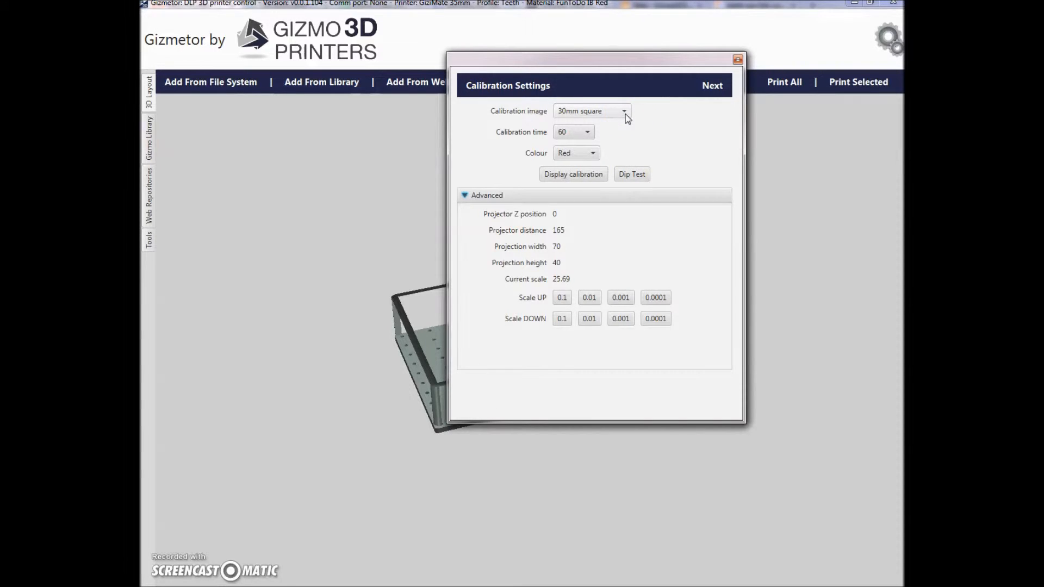
Choose the Layers calibration image and list the colour choices Red and White
click(622, 111)
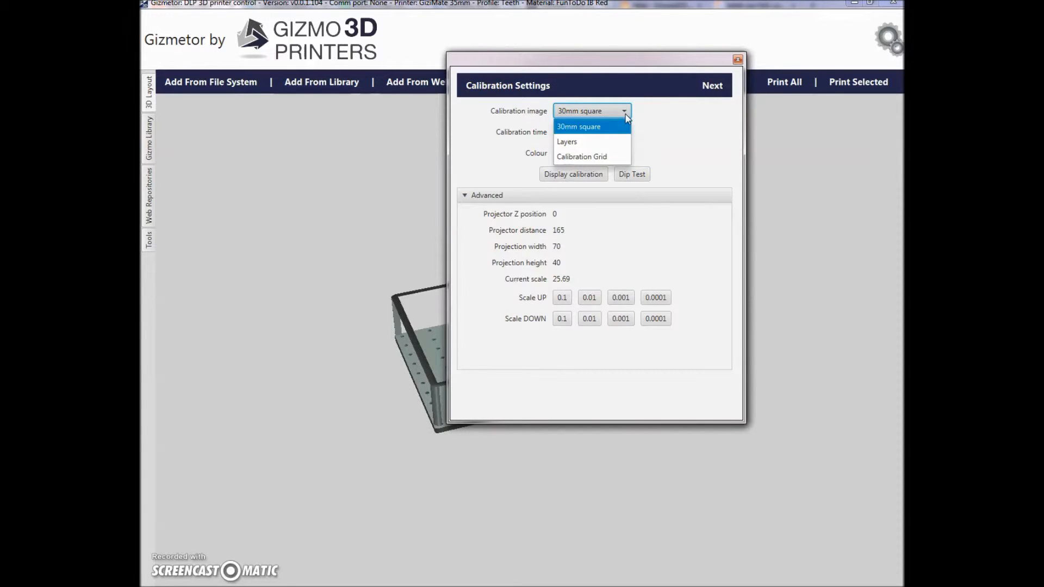
mouse_move(597, 142)
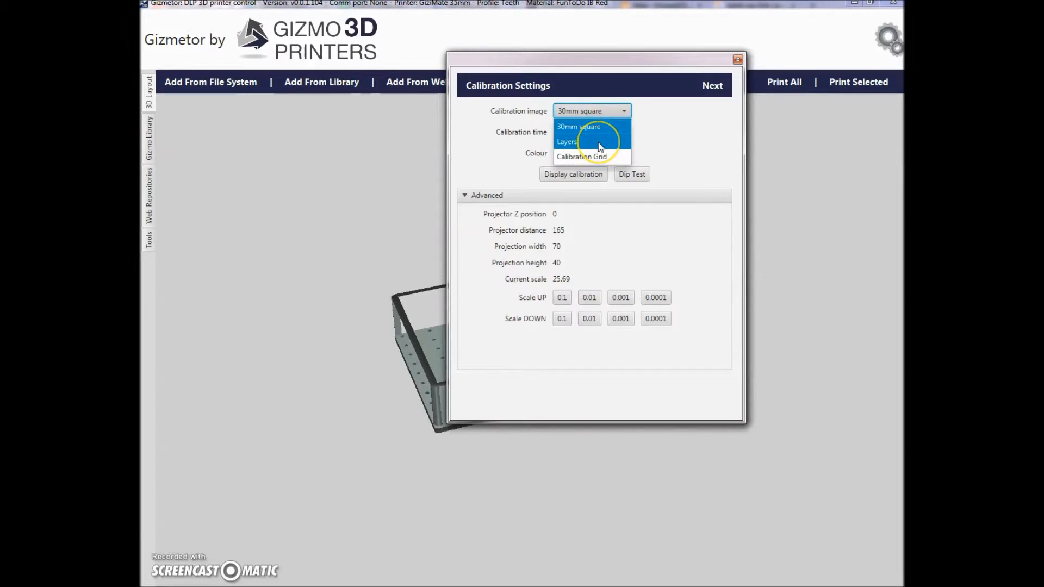
click(566, 141)
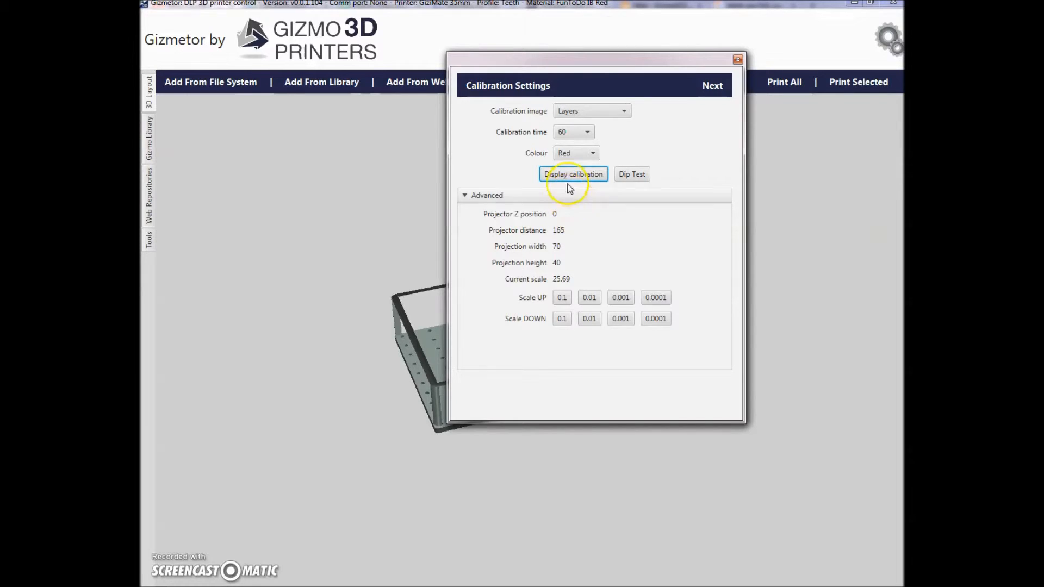
mouse_move(565, 148)
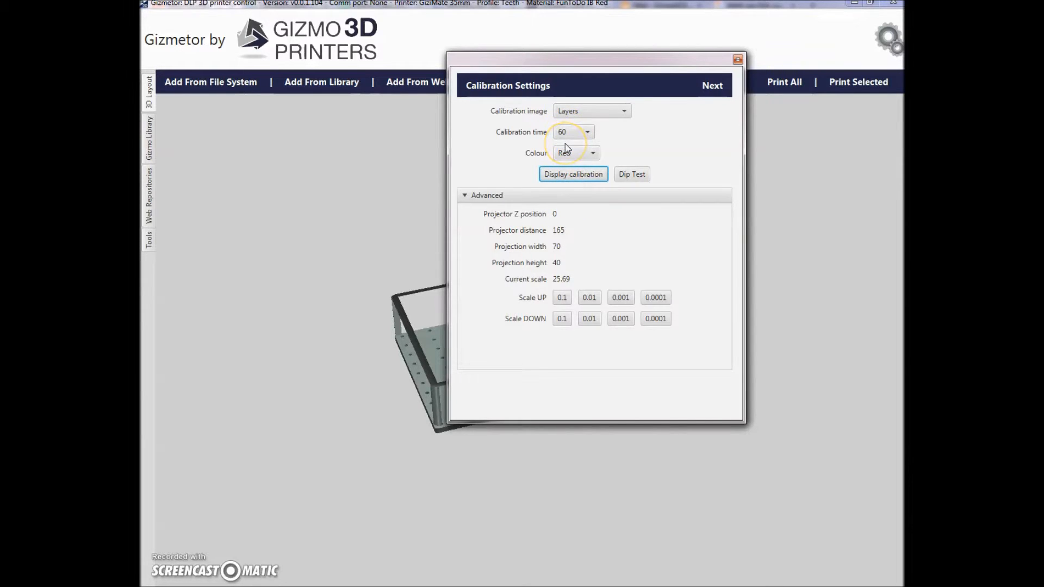
mouse_move(569, 165)
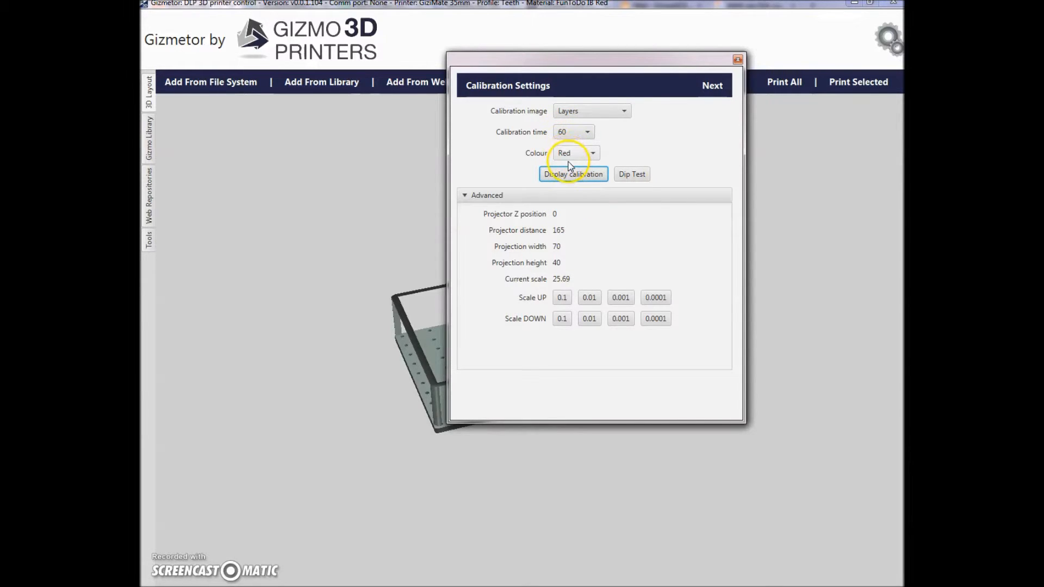
click(591, 153)
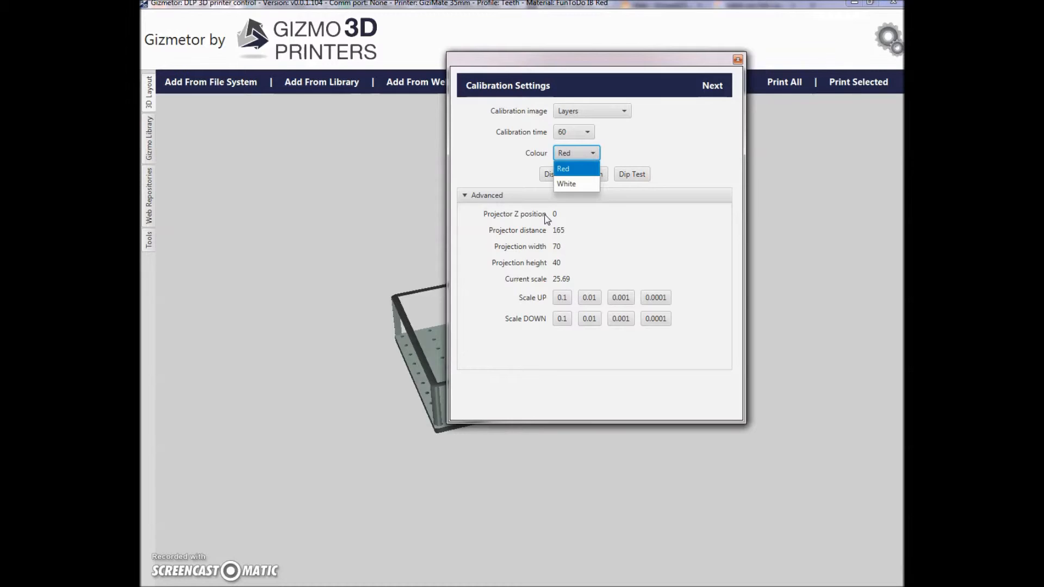
mouse_move(554, 238)
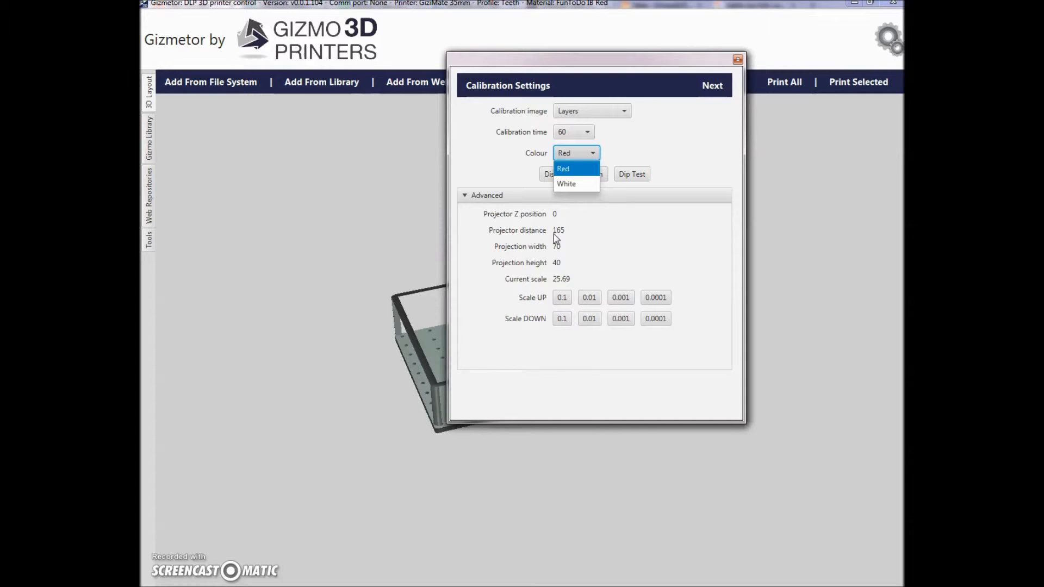
mouse_move(558, 259)
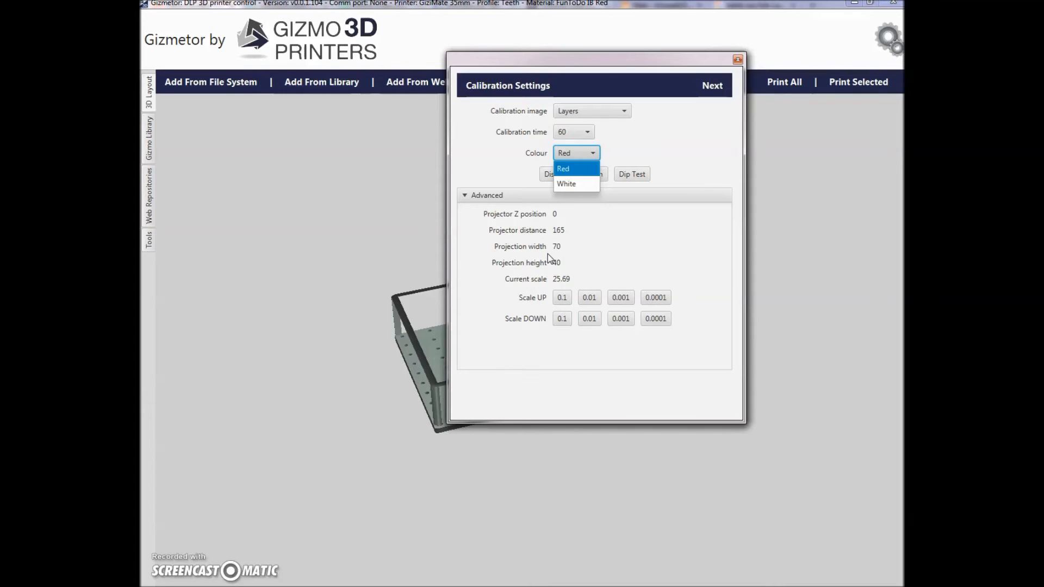
mouse_move(605, 230)
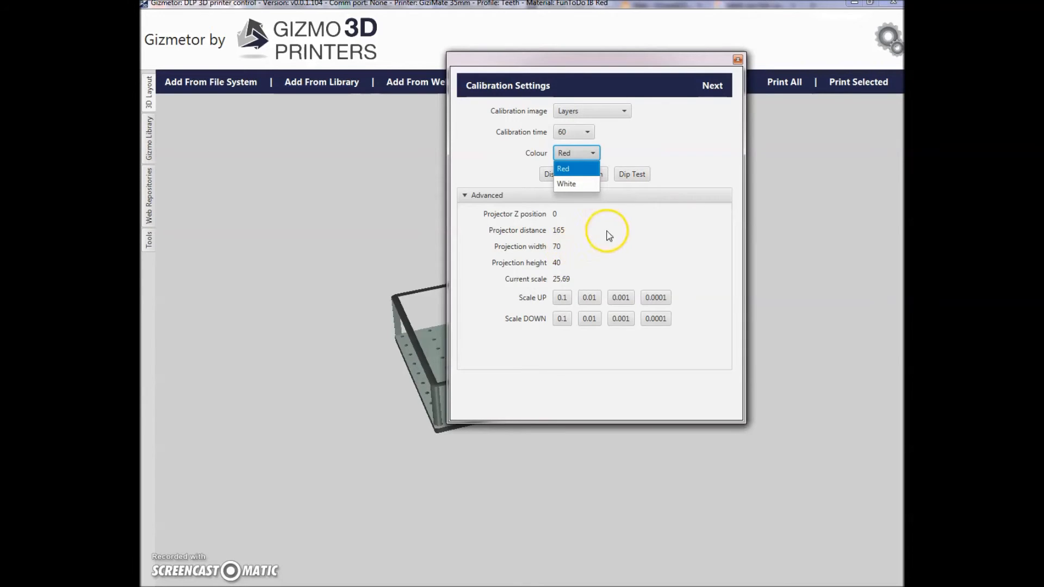
Proceed from Calibration Settings to Slicing and start slicing the print
click(711, 85)
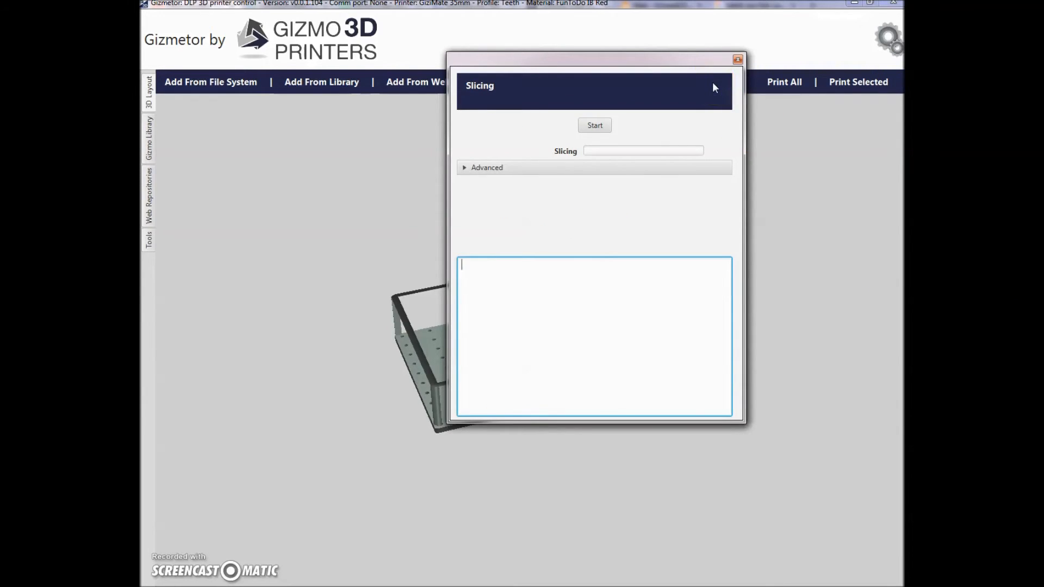
mouse_move(629, 126)
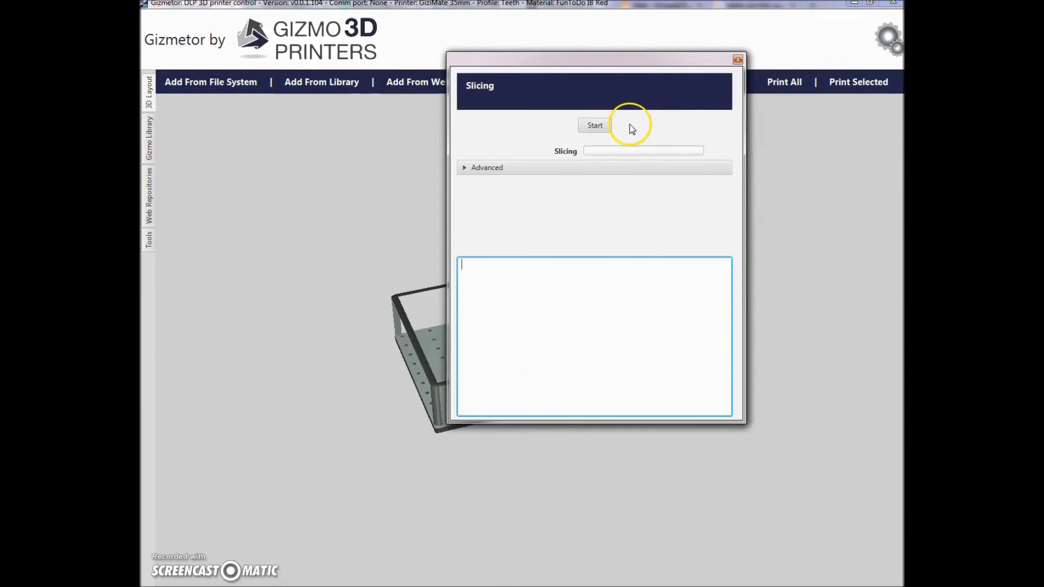
click(594, 126)
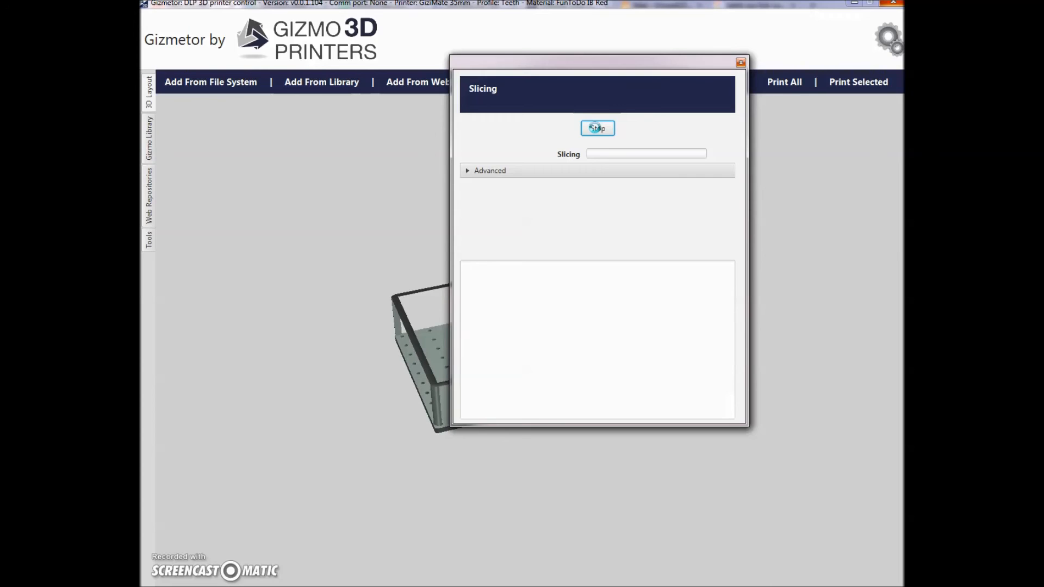
Let slicing finish at 250 layers into a .gizmo package, then browse to the Dropbox folder
click(597, 128)
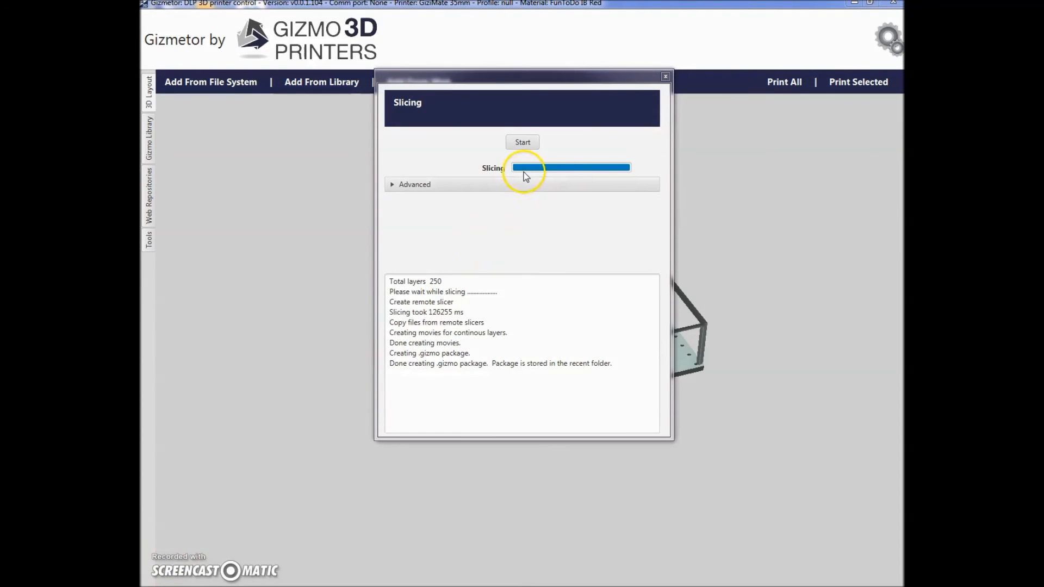
mouse_move(597, 179)
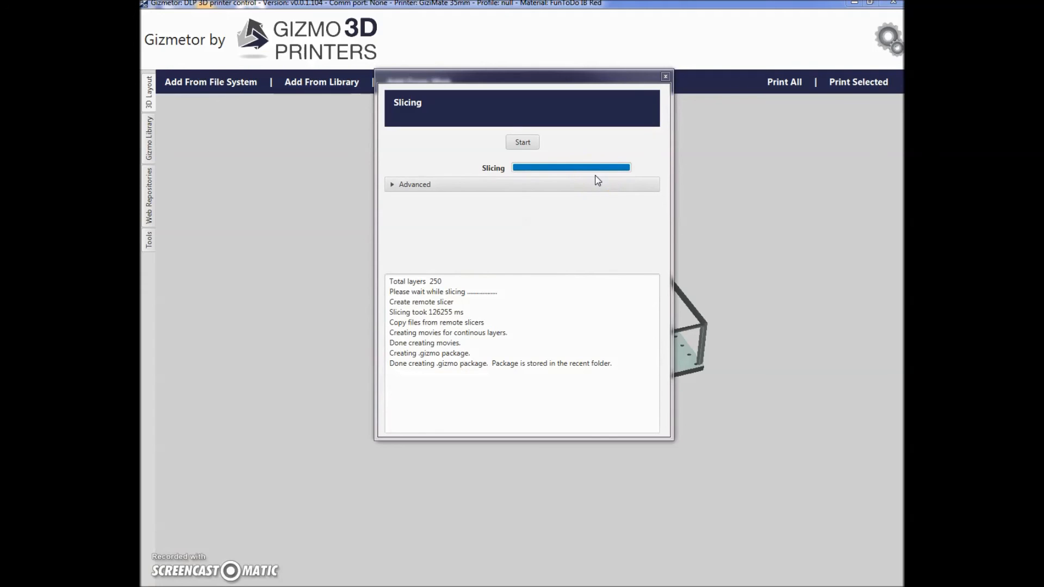
mouse_move(713, 373)
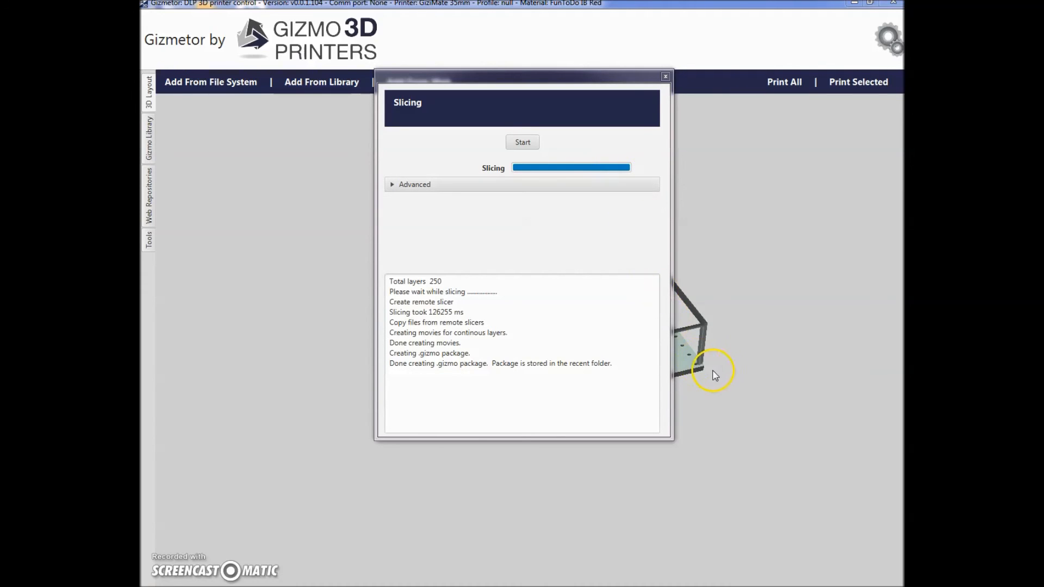
click(716, 375)
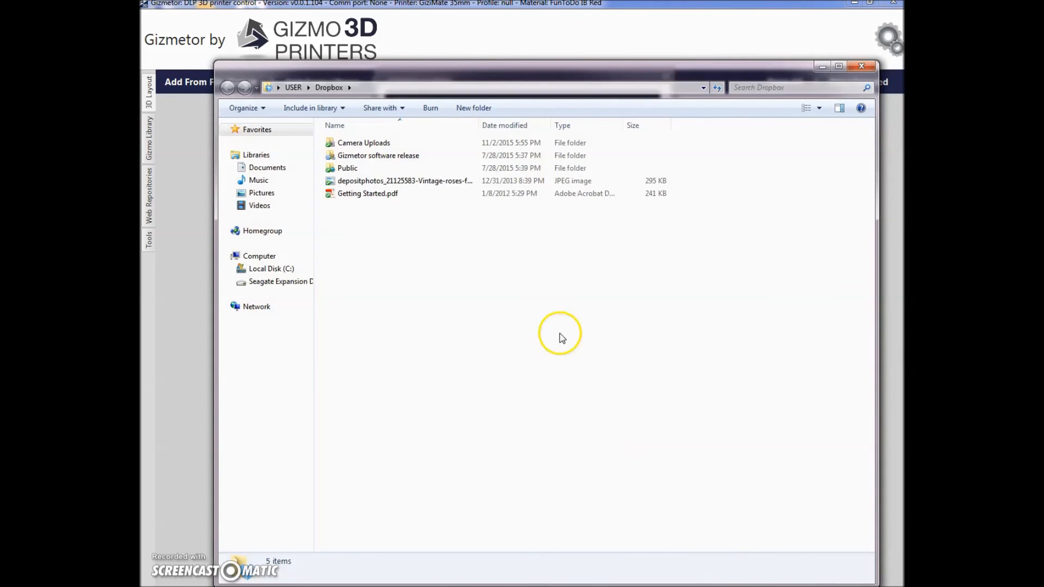
Navigate into Gizmetor software release, version 0.0.0, recent, where bridge_test.gizmo is listed
double_click(377, 155)
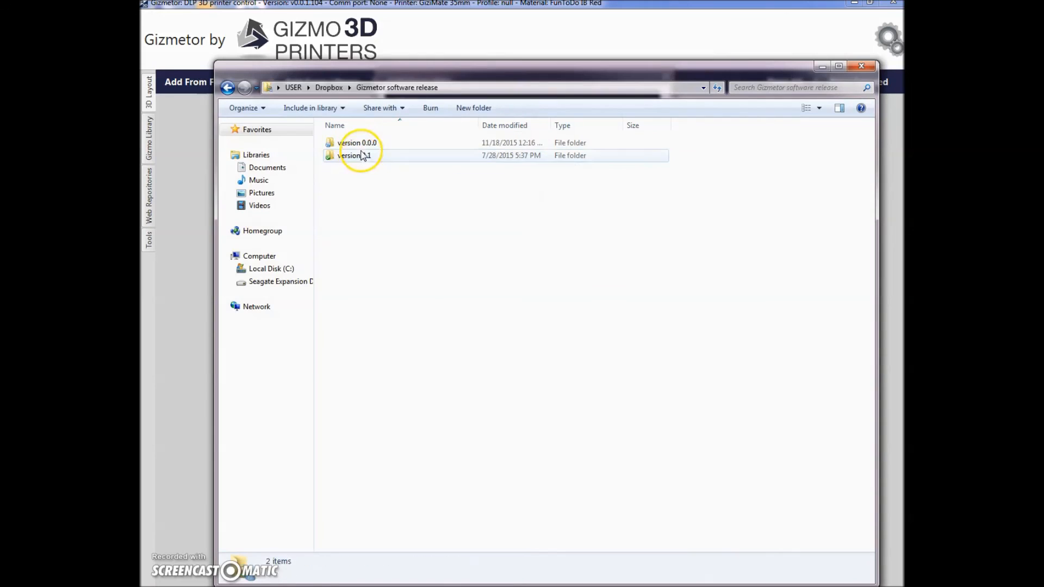
double_click(356, 142)
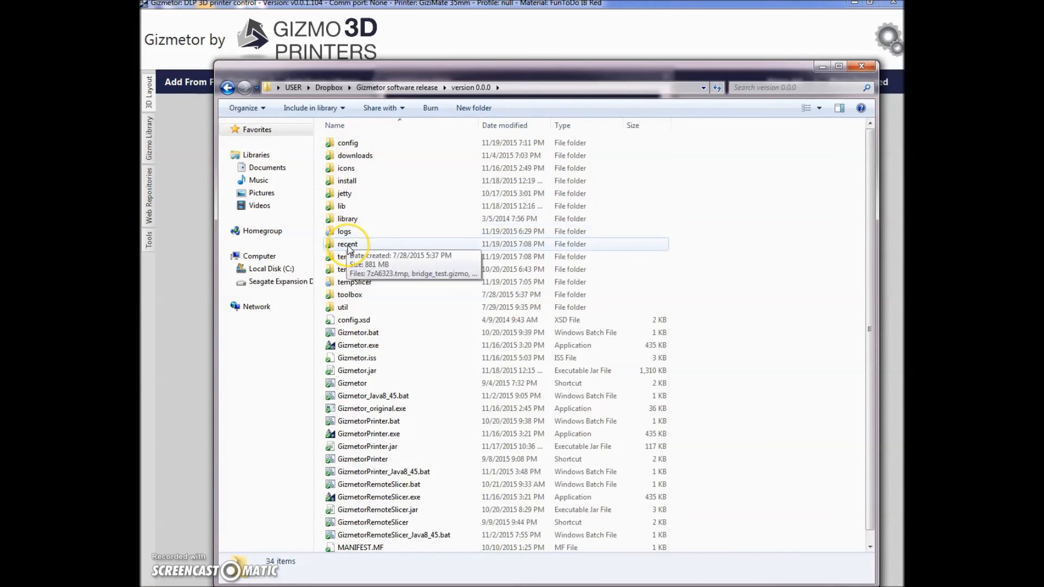
double_click(347, 244)
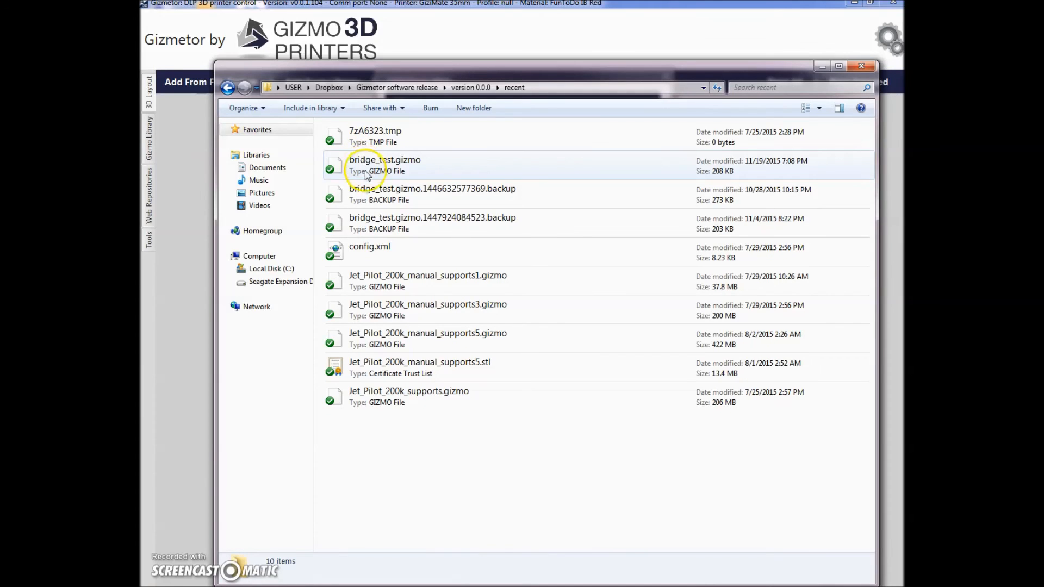
mouse_move(670, 330)
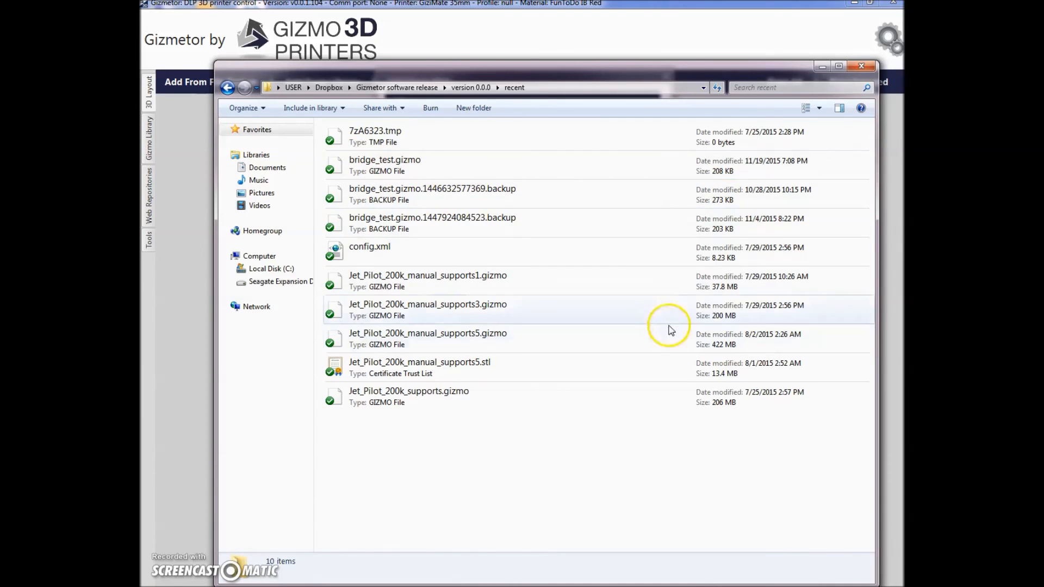
mouse_move(526, 198)
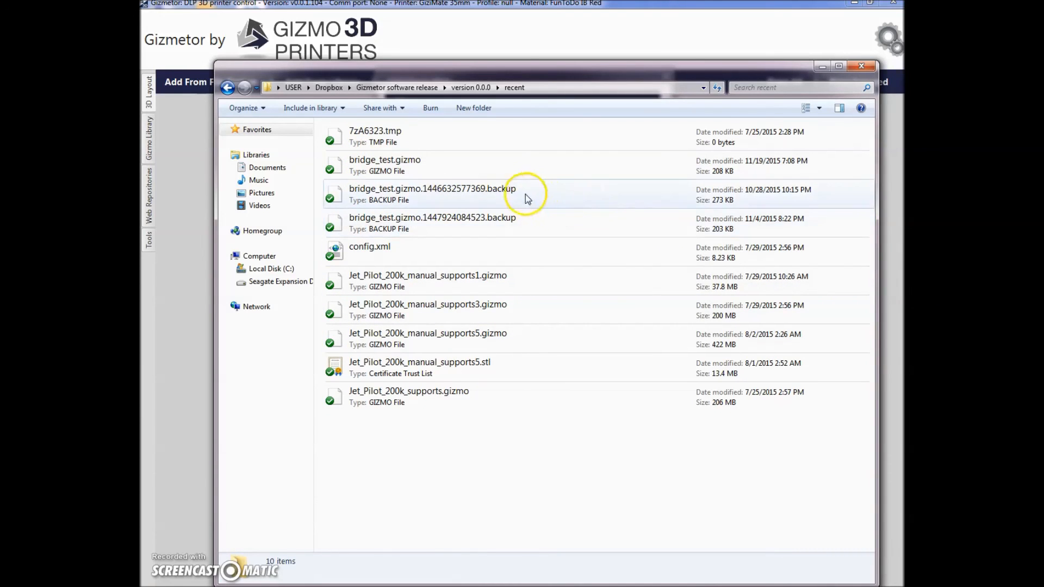
mouse_move(699, 172)
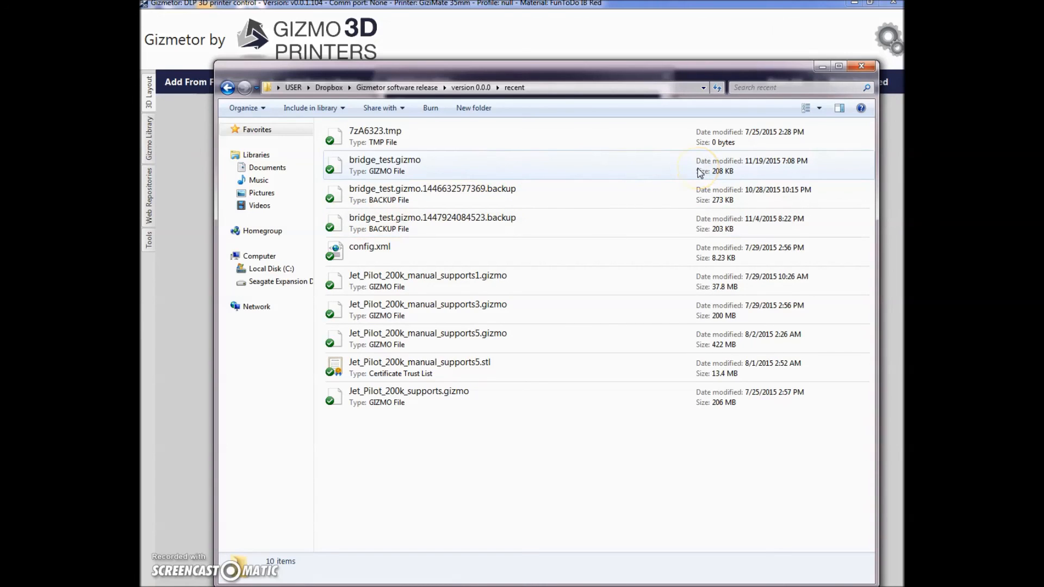